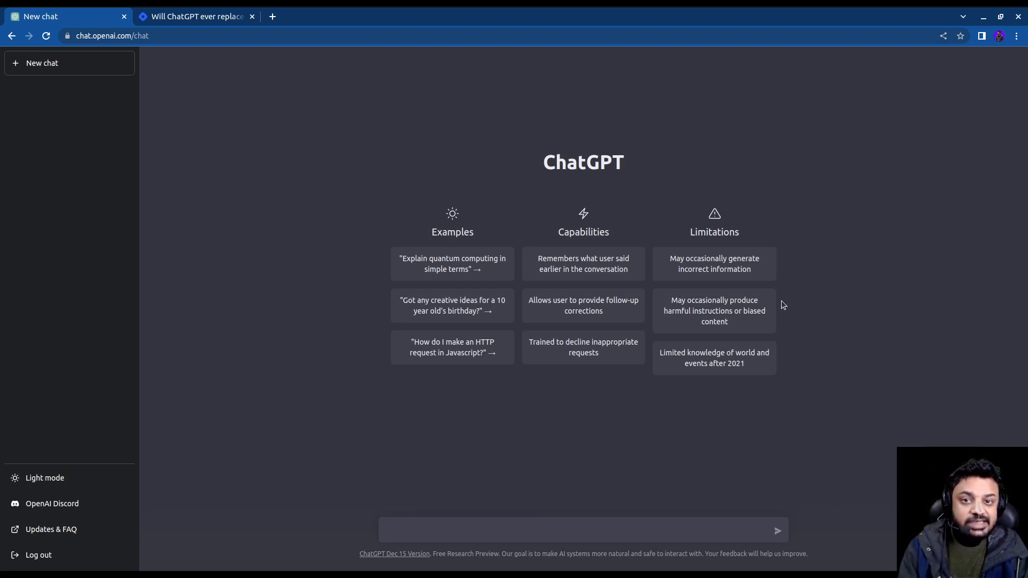
Focus the empty chat's message box, then bring up the 'Will ChatGPT ever replace software engineers?' article.
left_click(582, 530)
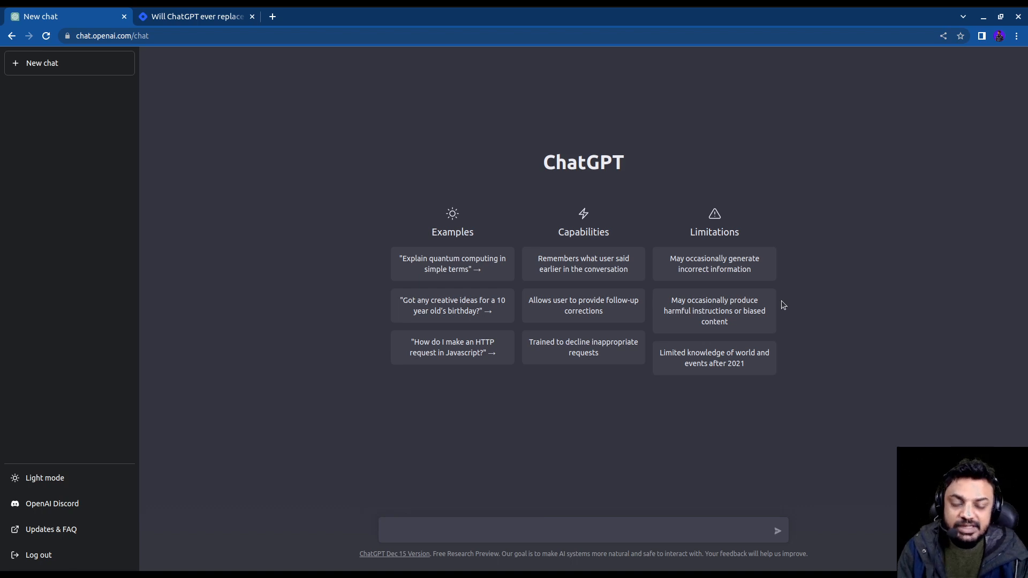
left_click(582, 530)
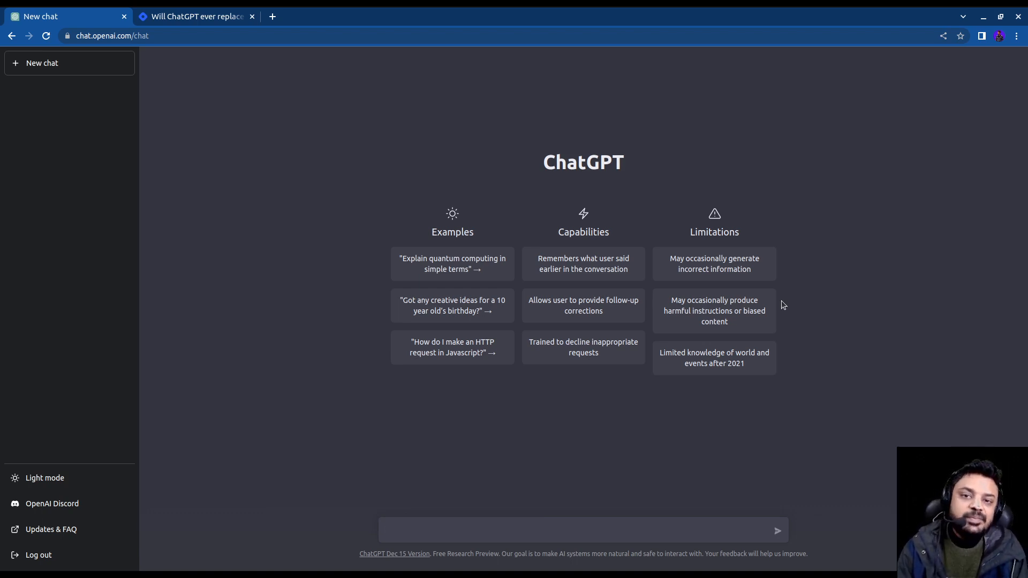
left_click(584, 530)
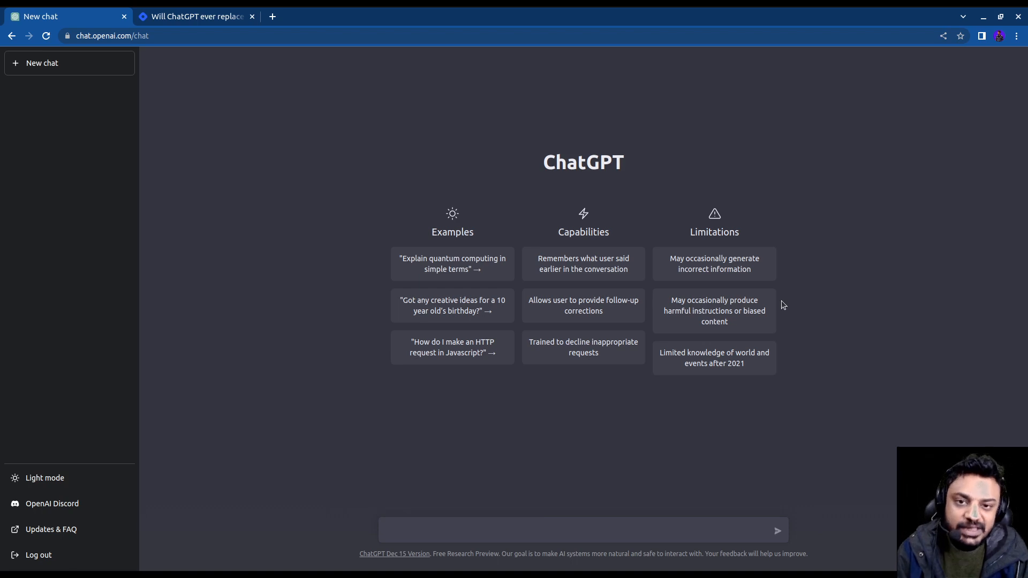
left_click(583, 531)
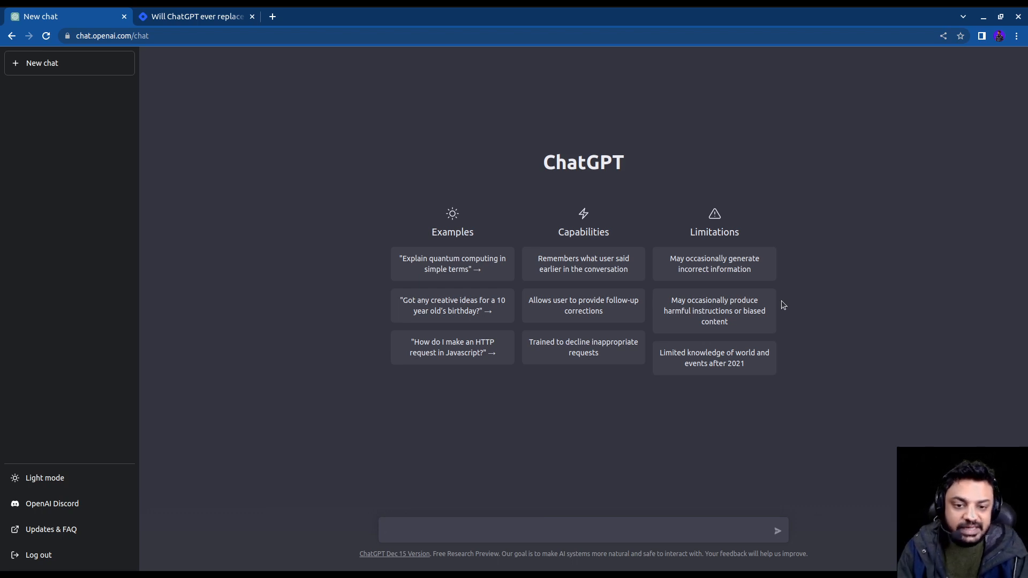
left_click(582, 529)
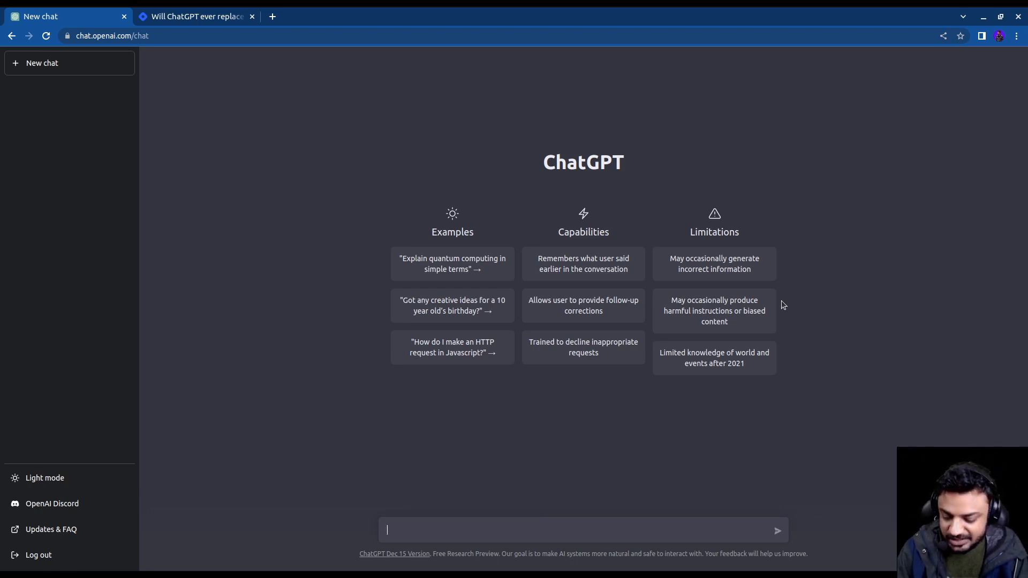
left_click(195, 16)
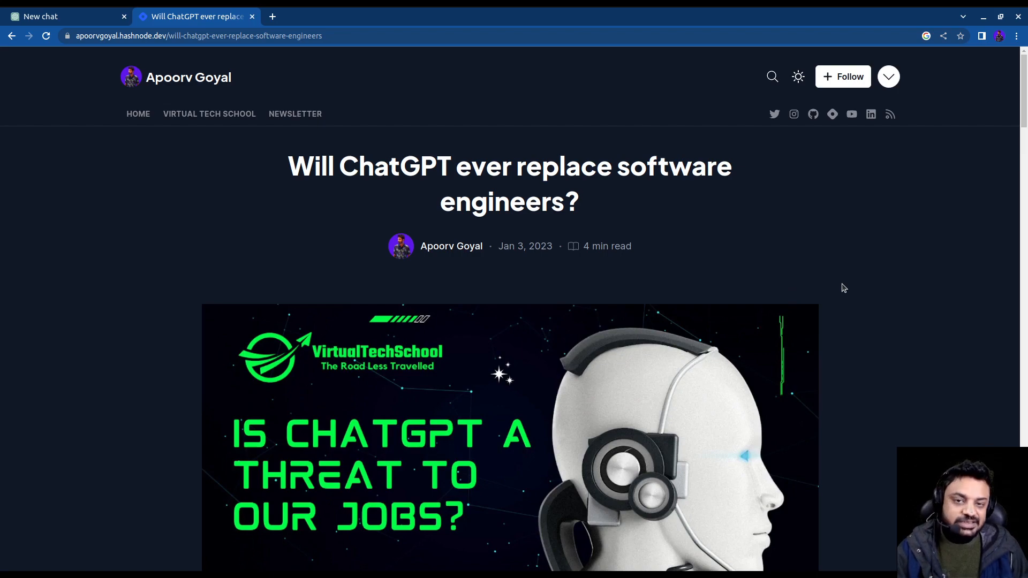
scroll("down", 3)
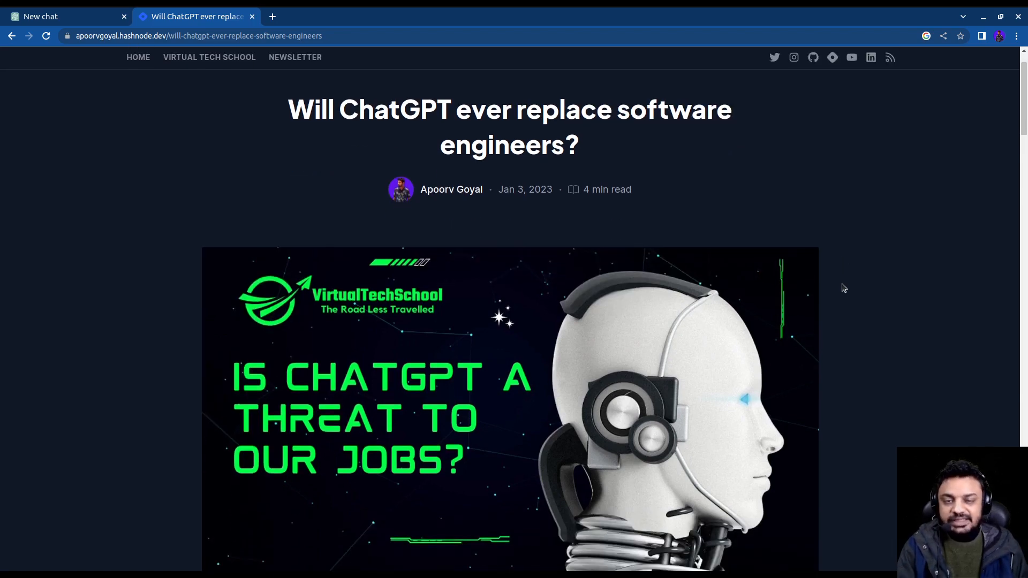
scroll("down", 3)
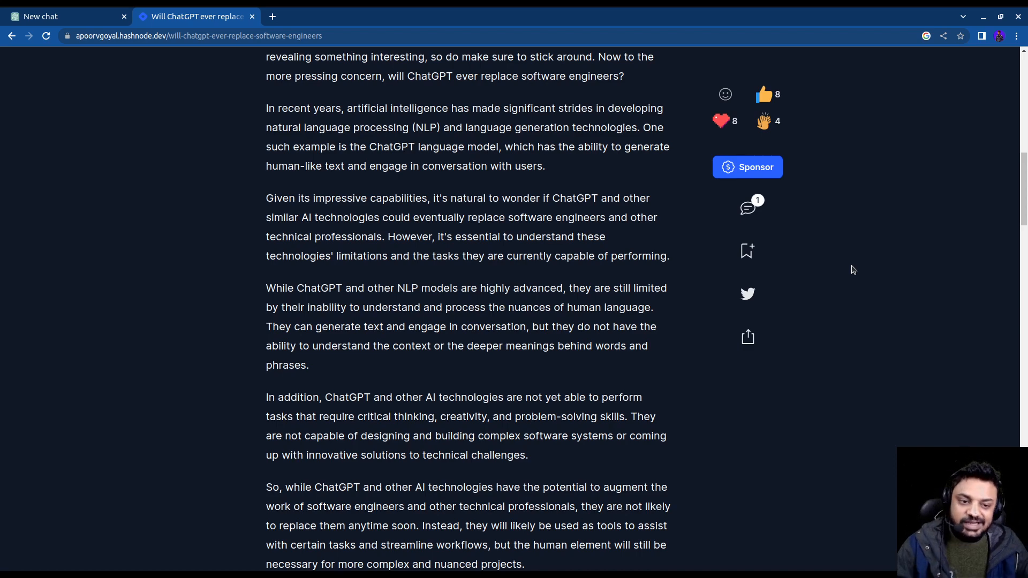
mouse_move(641, 359)
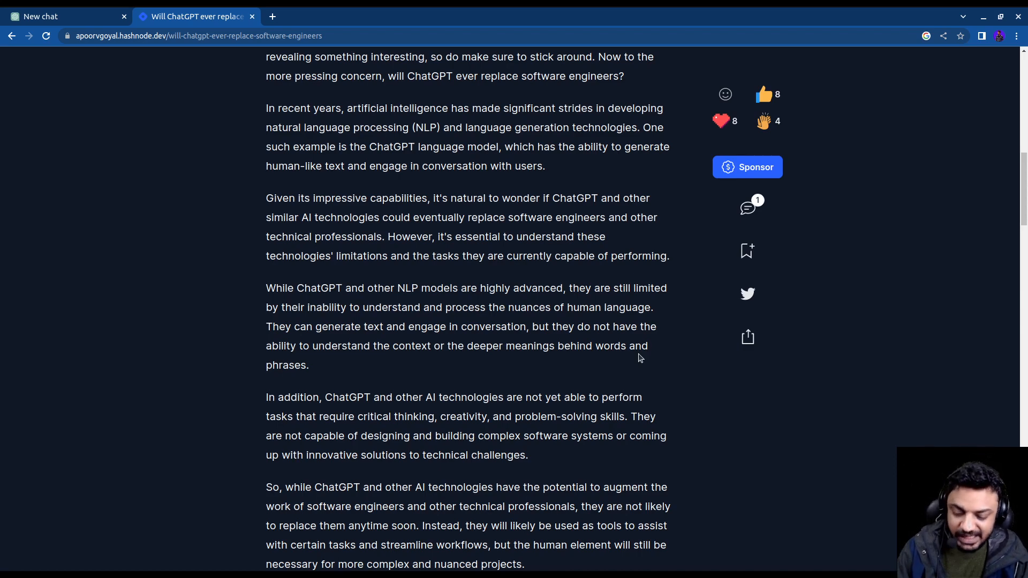
Back in the empty chat, send 'will chatgpt ever replace software engineers' to ChatGPT.
left_click(63, 15)
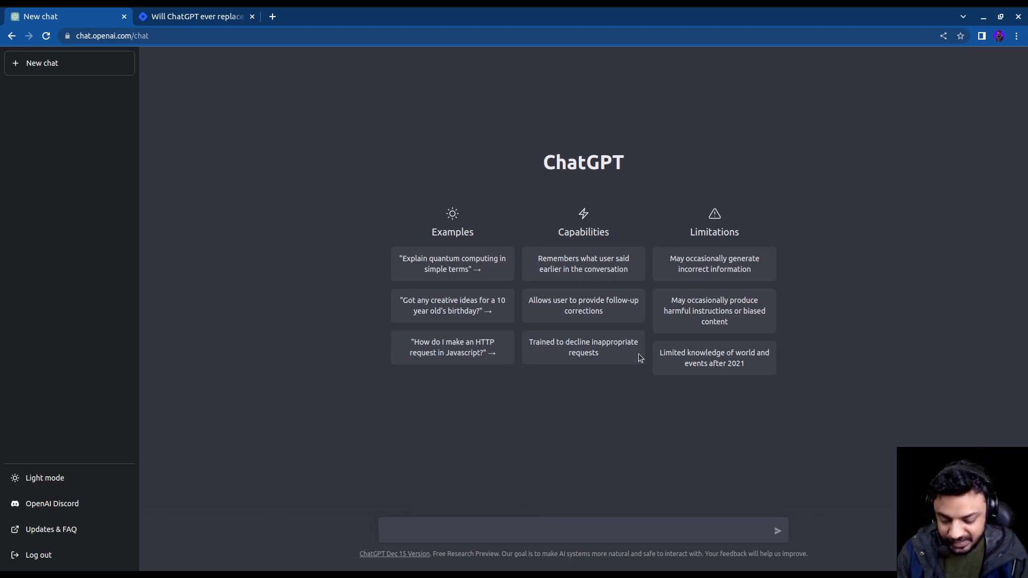
type("will chatgpt e")
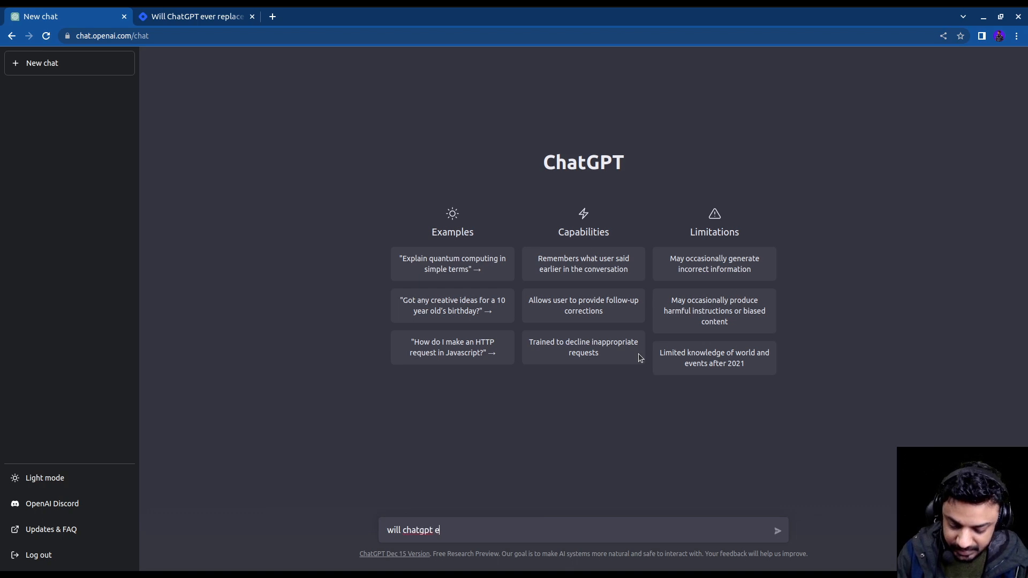
type("ver replace")
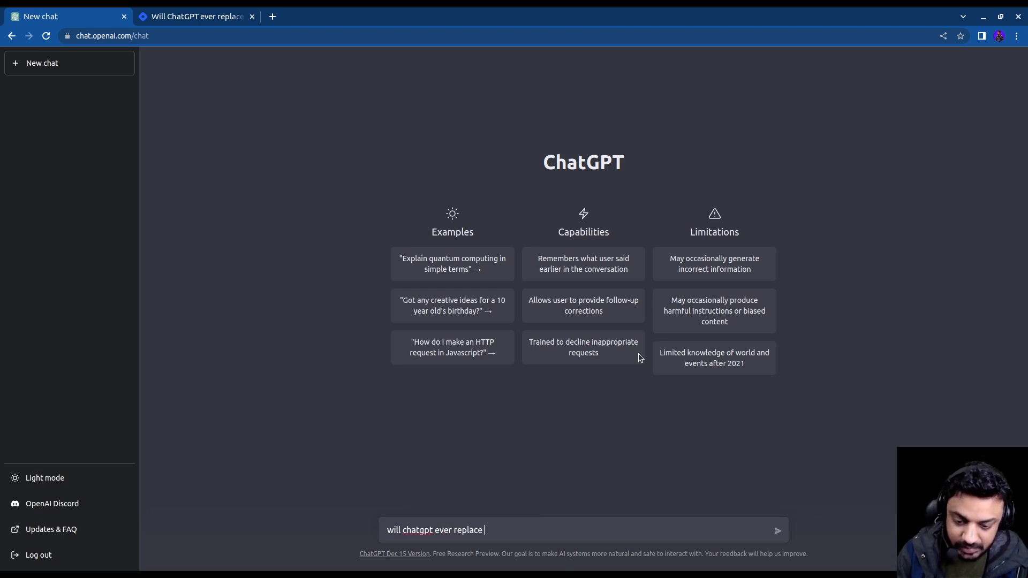
type("software engine")
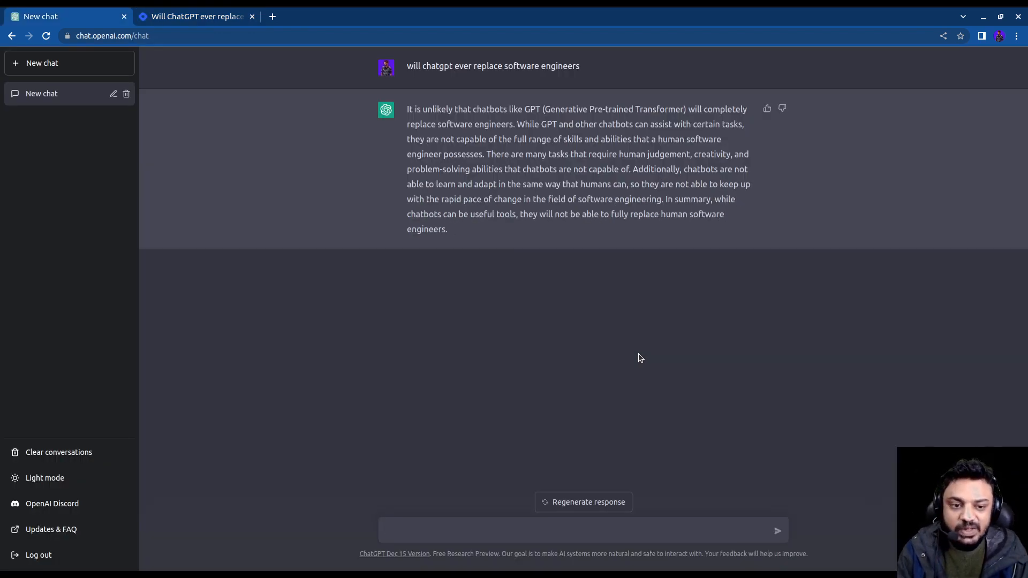
left_click(580, 531)
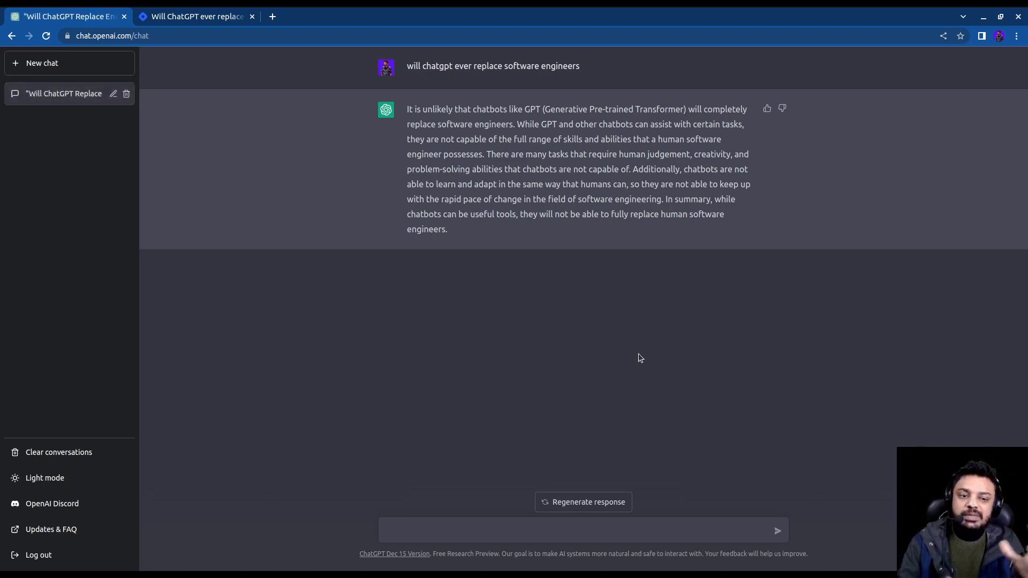
left_click(577, 530)
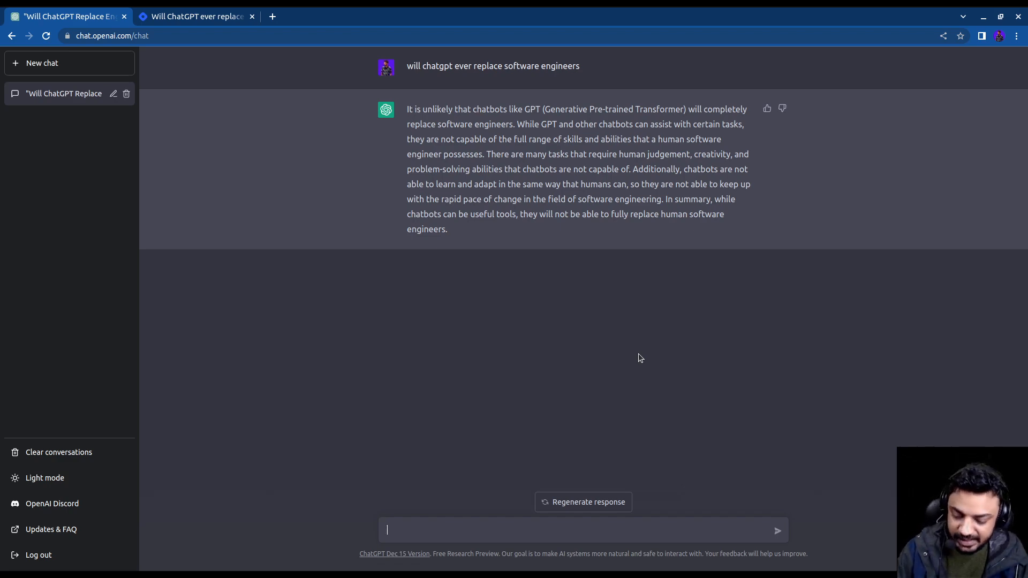
left_click(195, 16)
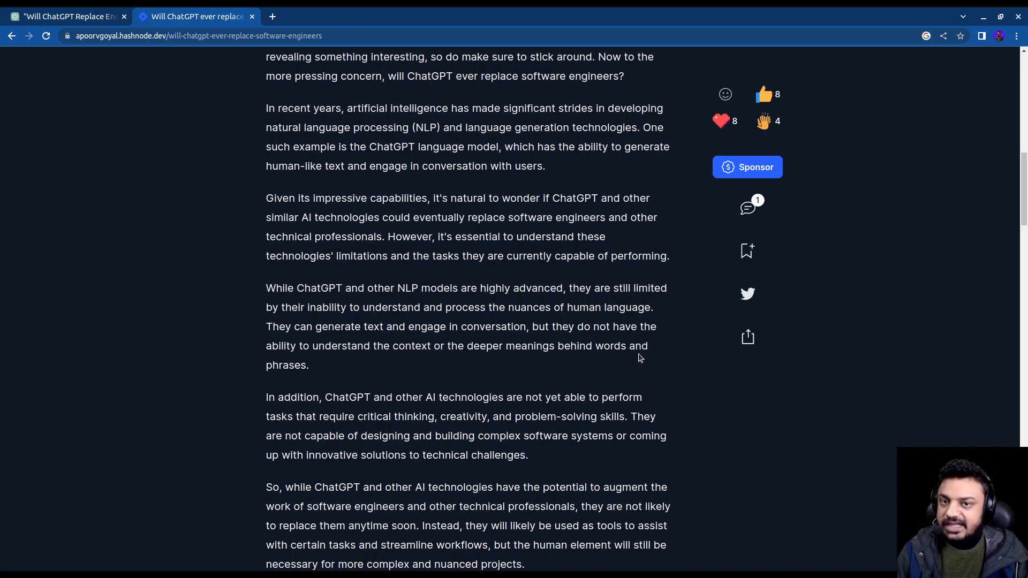
left_click(65, 16)
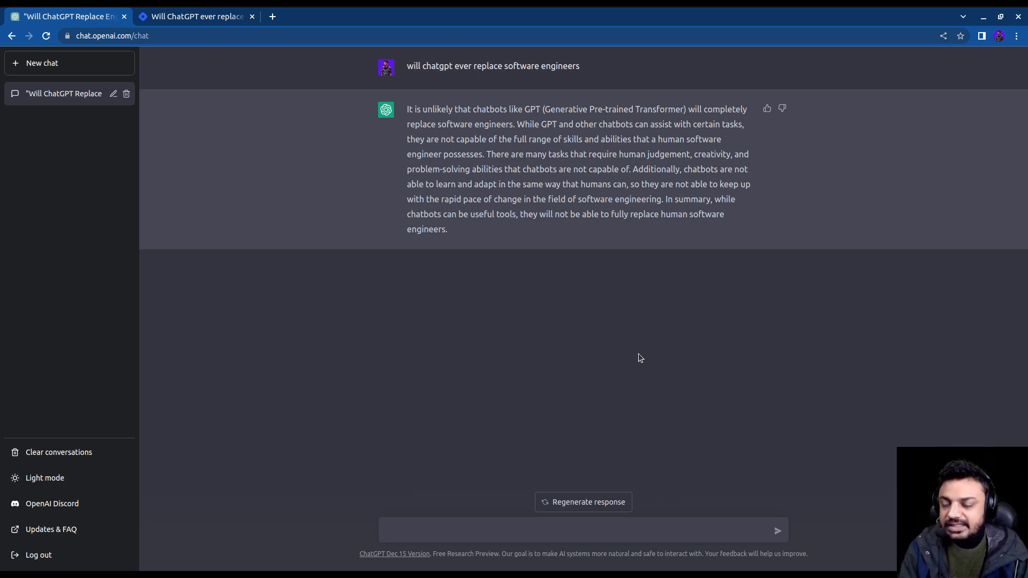
left_click(195, 15)
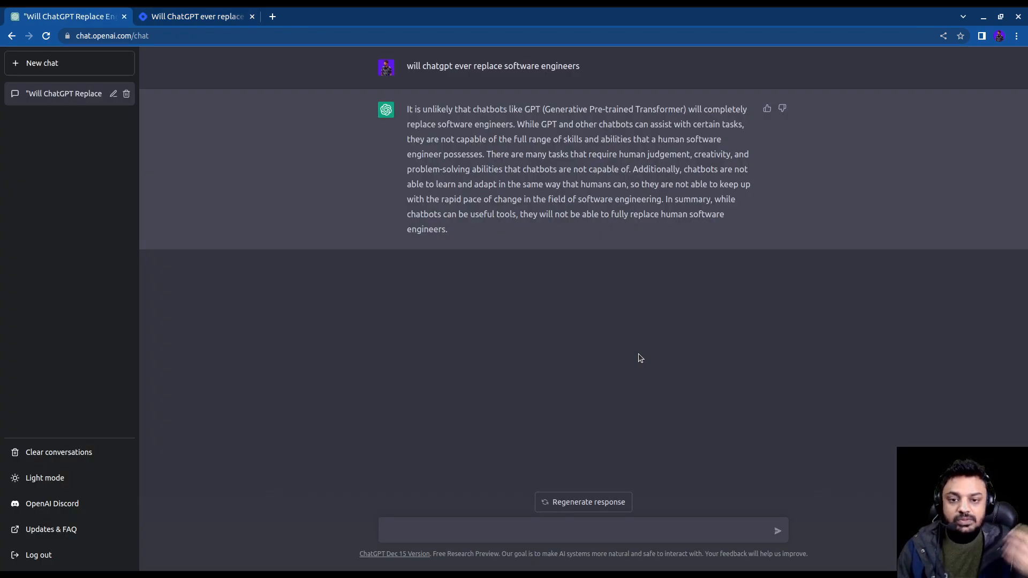
left_click(582, 530)
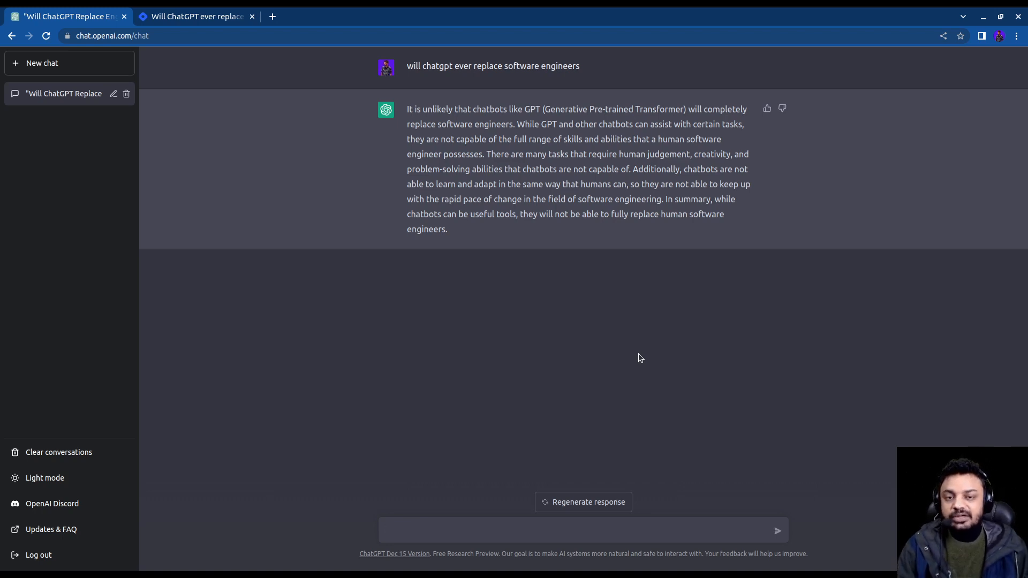
left_click(582, 529)
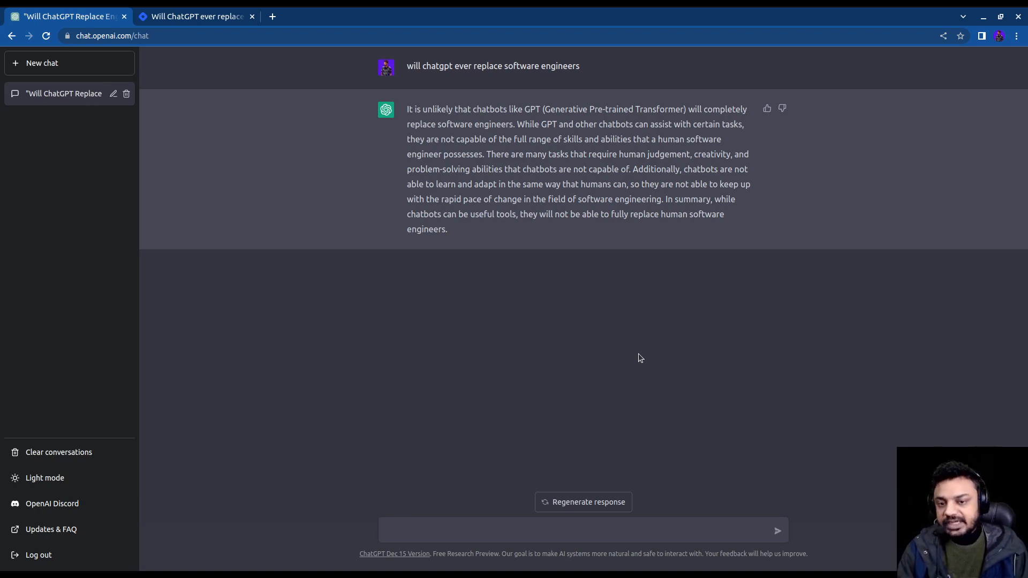
left_click(578, 531)
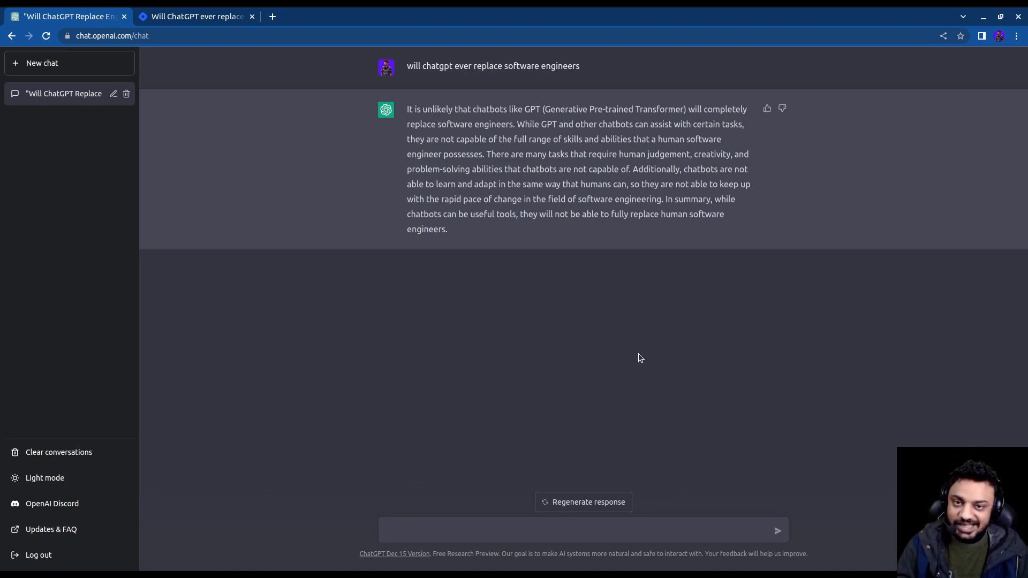
Ask 'what is the roadmap to become a data scientist' and receive the six-step roadmap.
type("what is the")
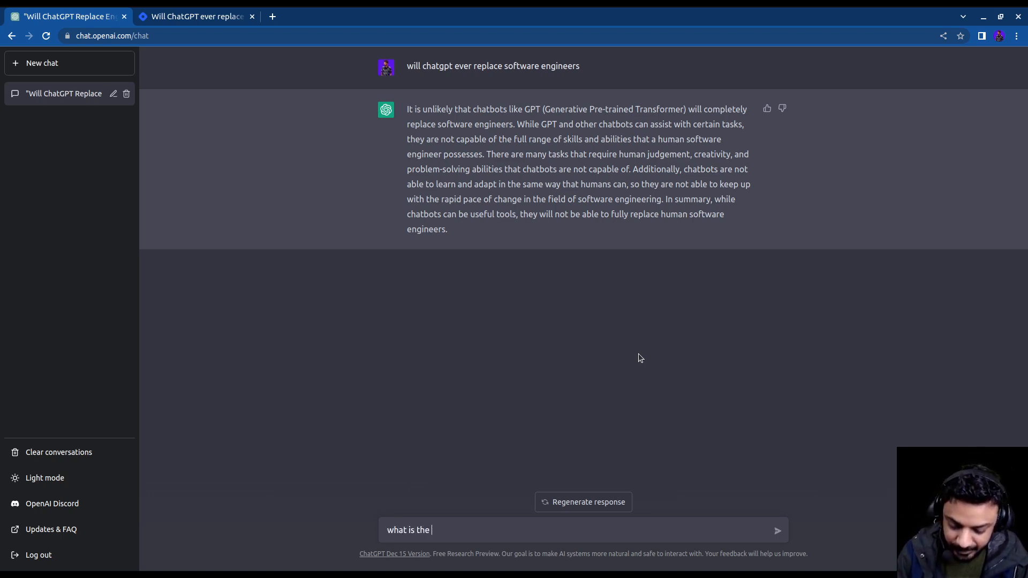
type("roadmap to")
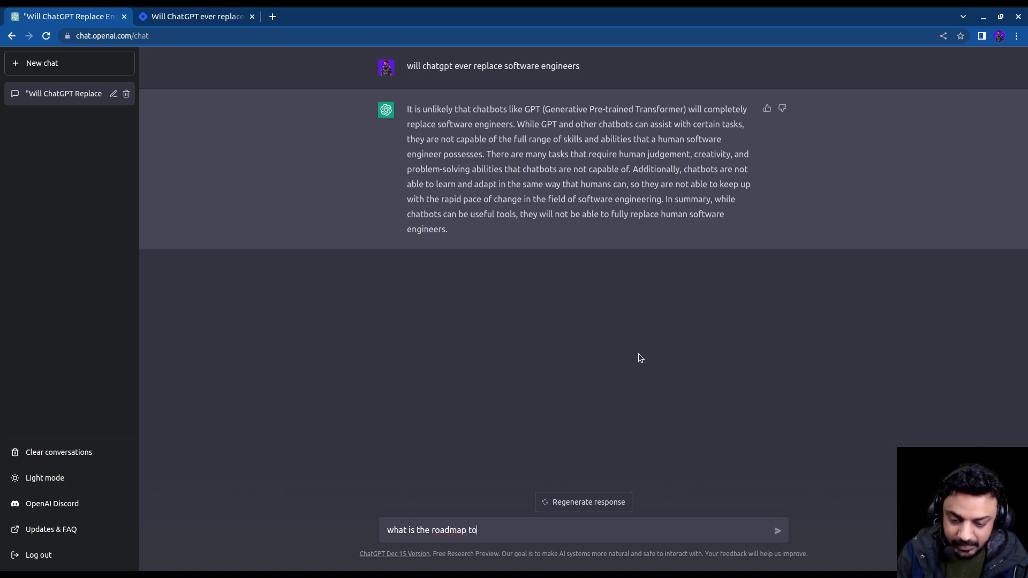
type("become a")
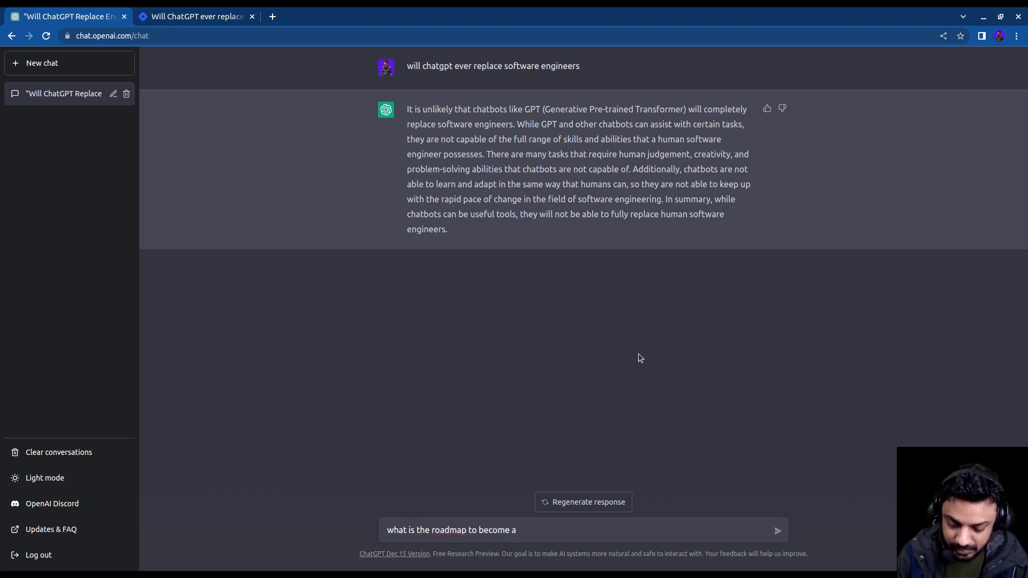
type("data scienti")
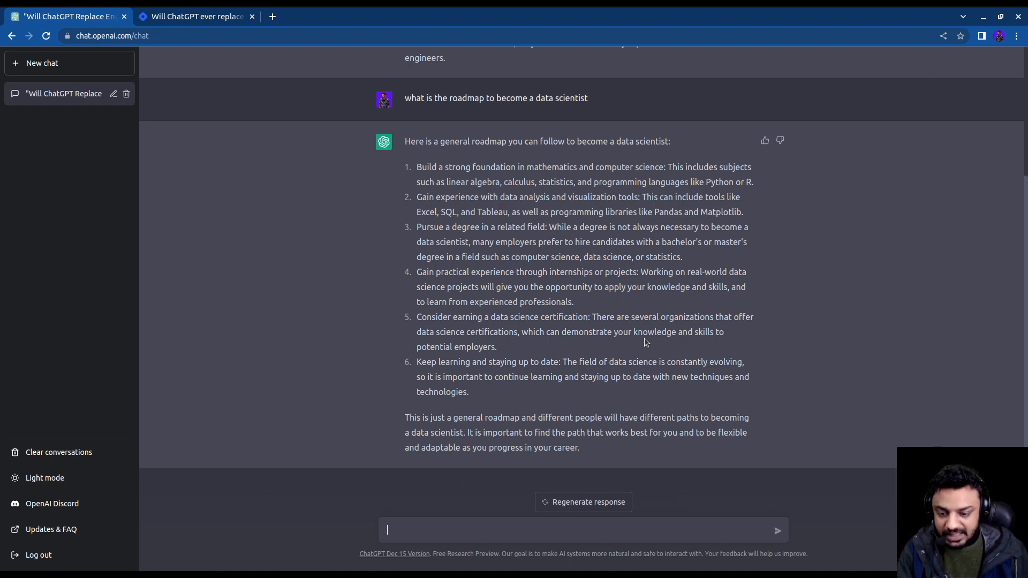
type("wha")
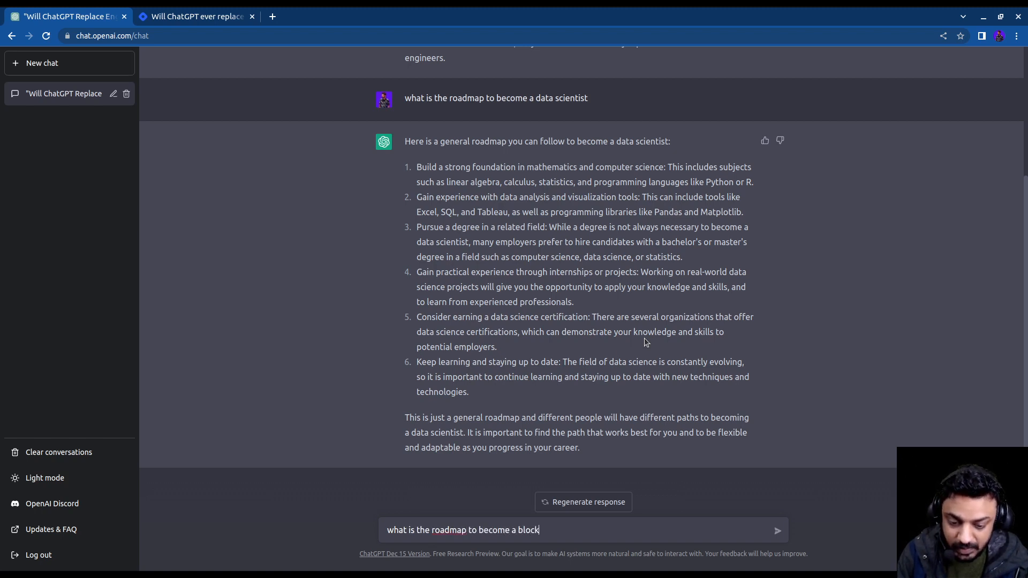
Finish asking for the blockchain developer roadmap and scroll through the generating six-step reply.
type("chain develope")
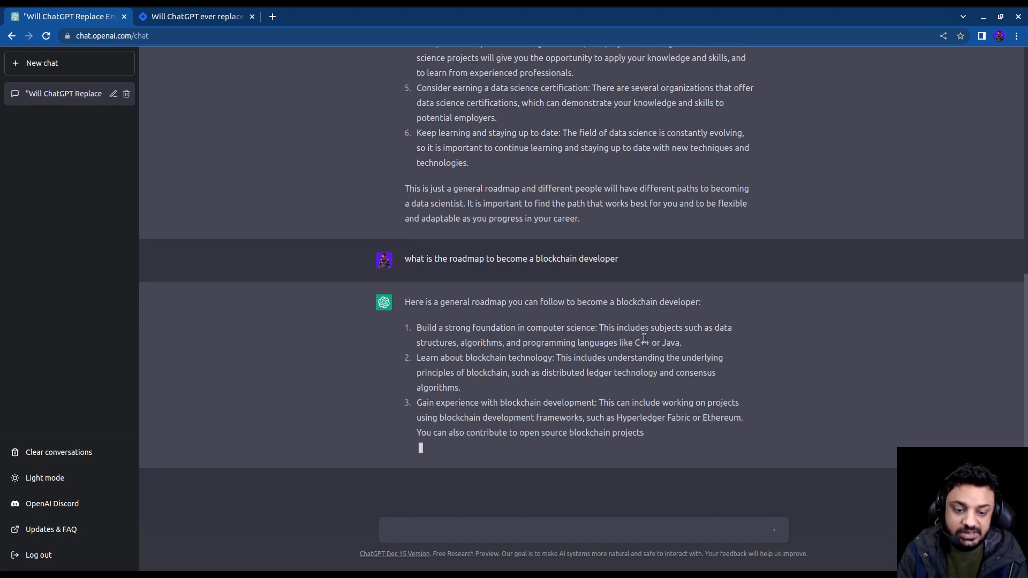
scroll("down", 3)
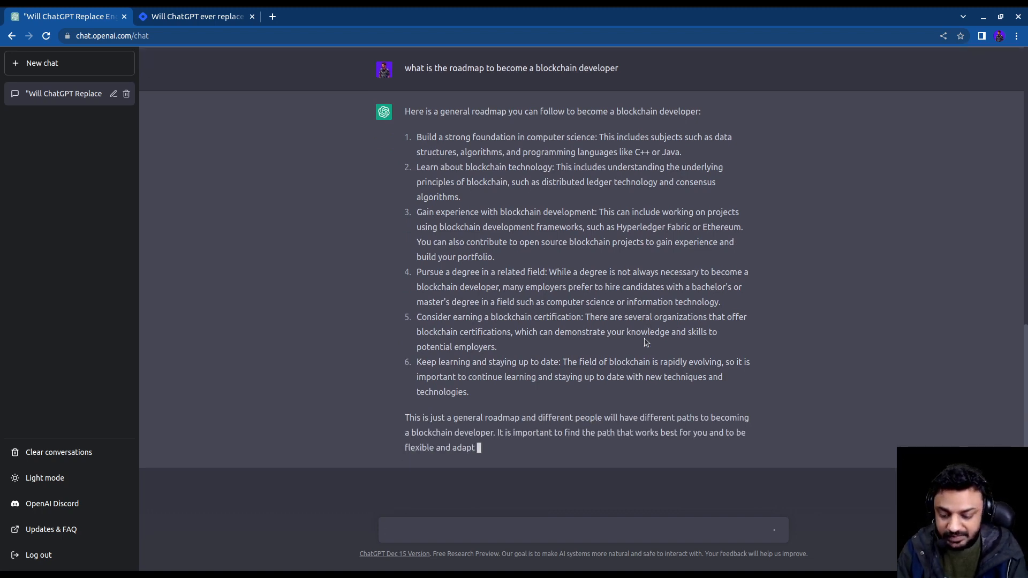
Send 'Some resources for blockchain' and get five types of blockchain learning resources.
type("Some")
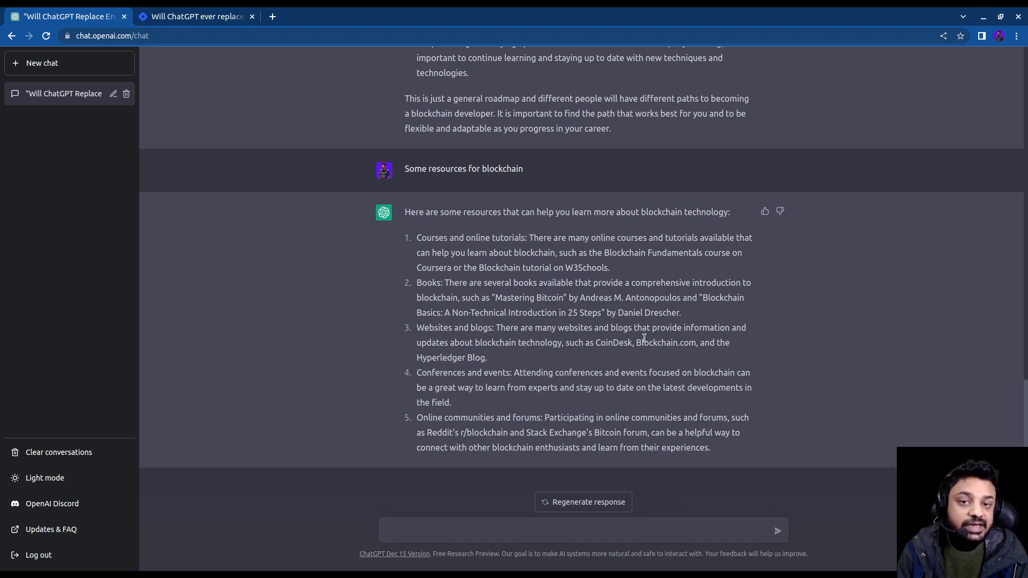
left_click(581, 531)
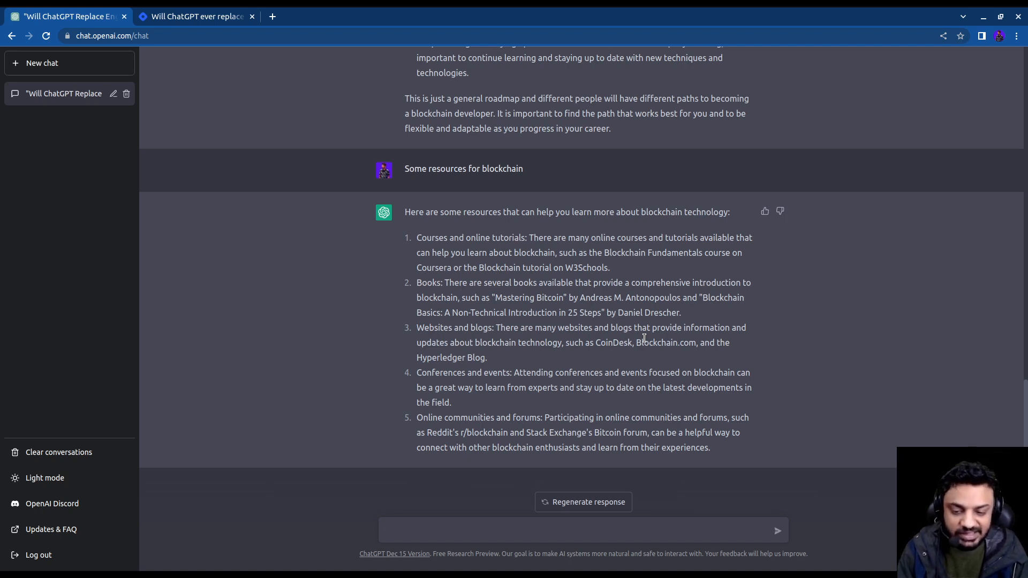
left_click(578, 530)
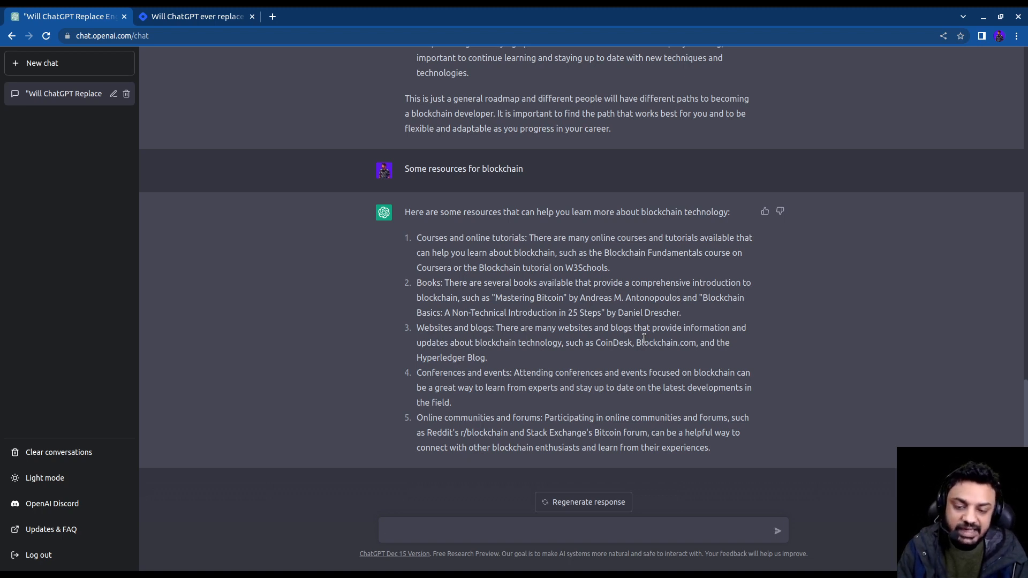
left_click(577, 530)
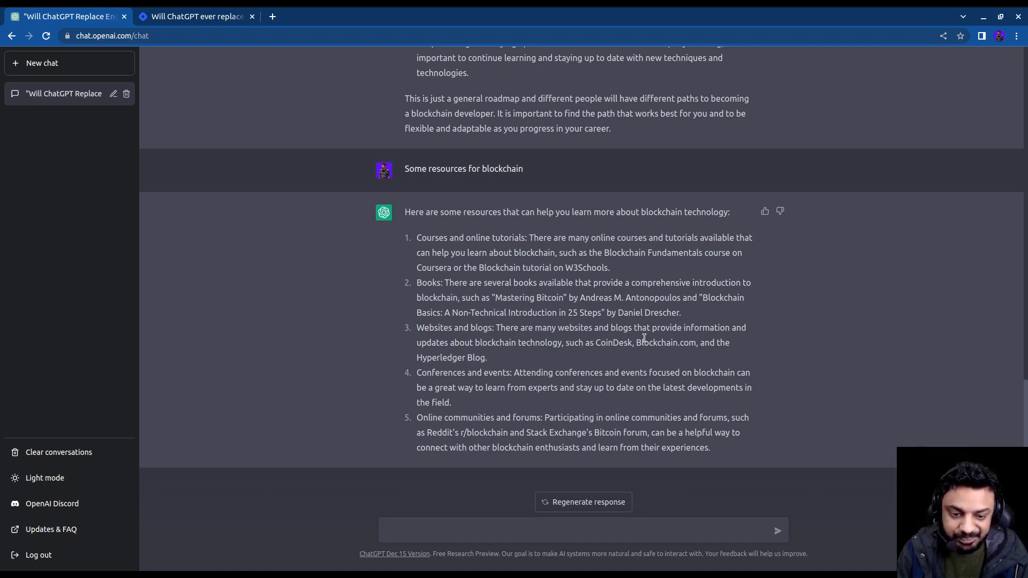
left_click(581, 530)
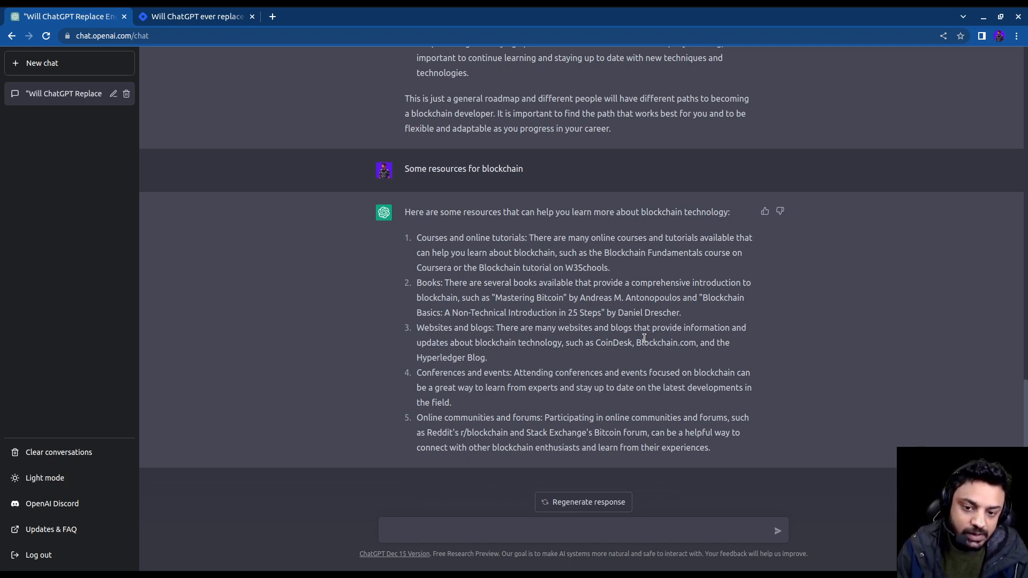
left_click(577, 531)
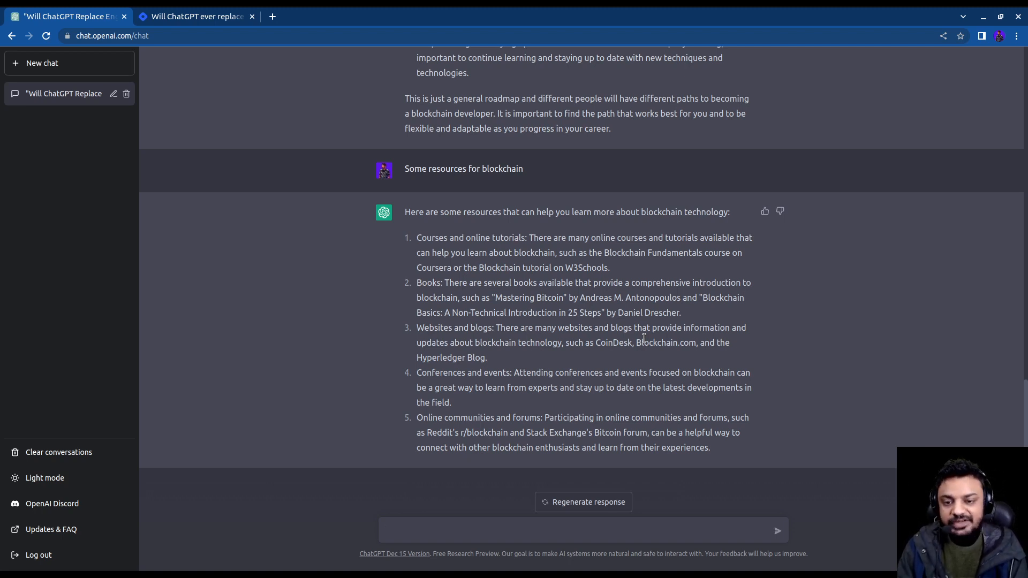
left_click(578, 531)
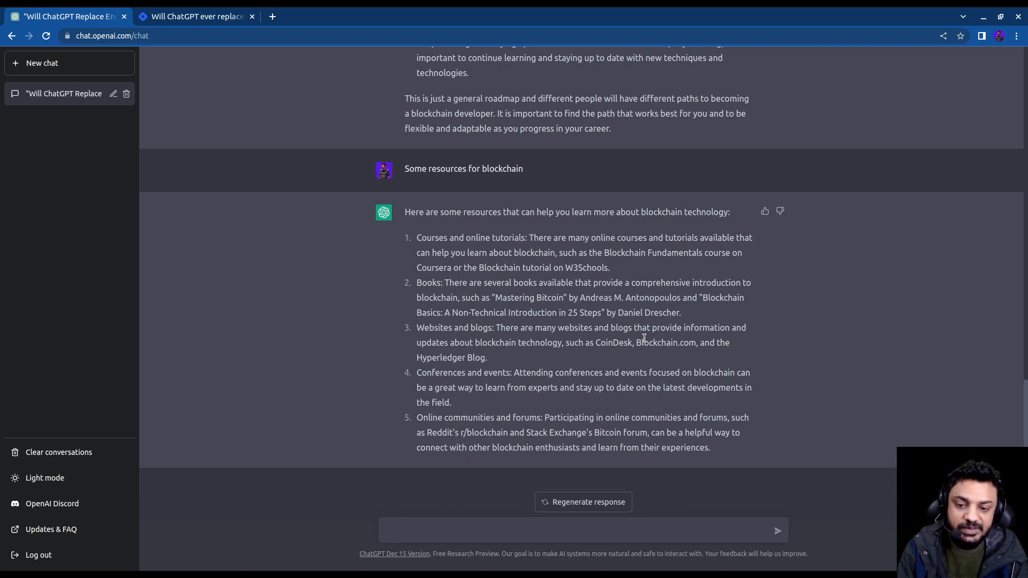
left_click(577, 530)
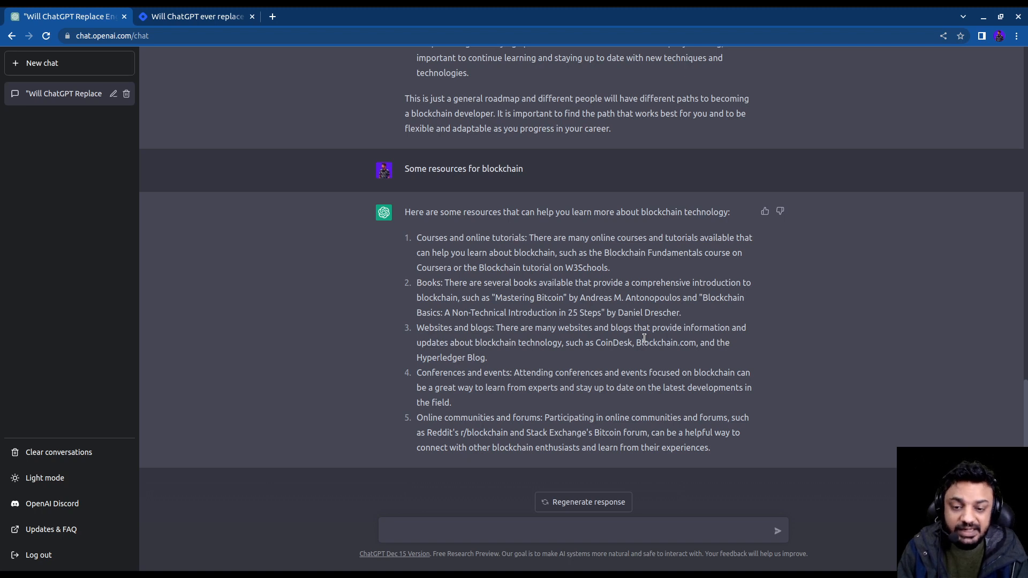
left_click(583, 530)
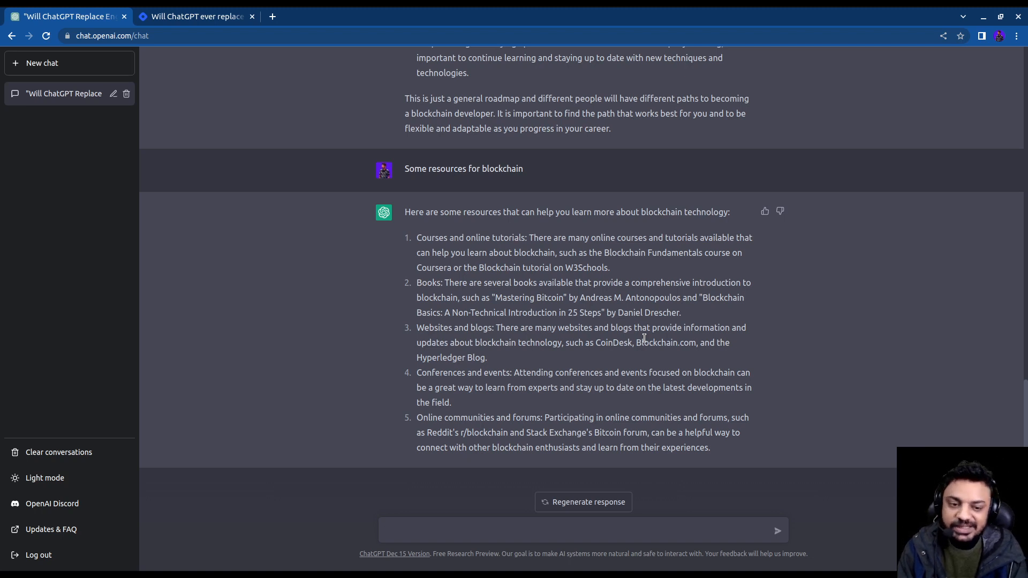
left_click(583, 531)
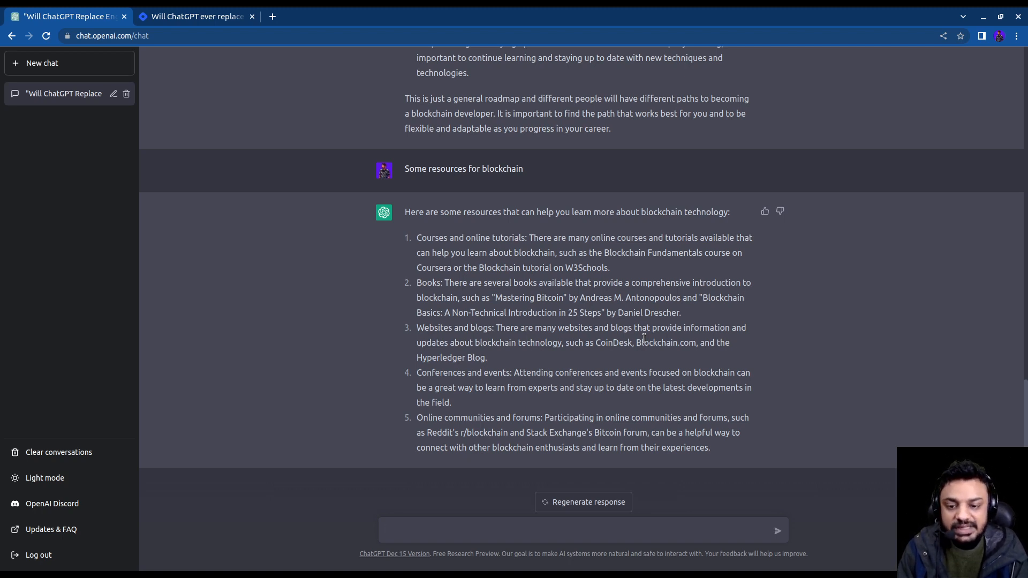
type("w")
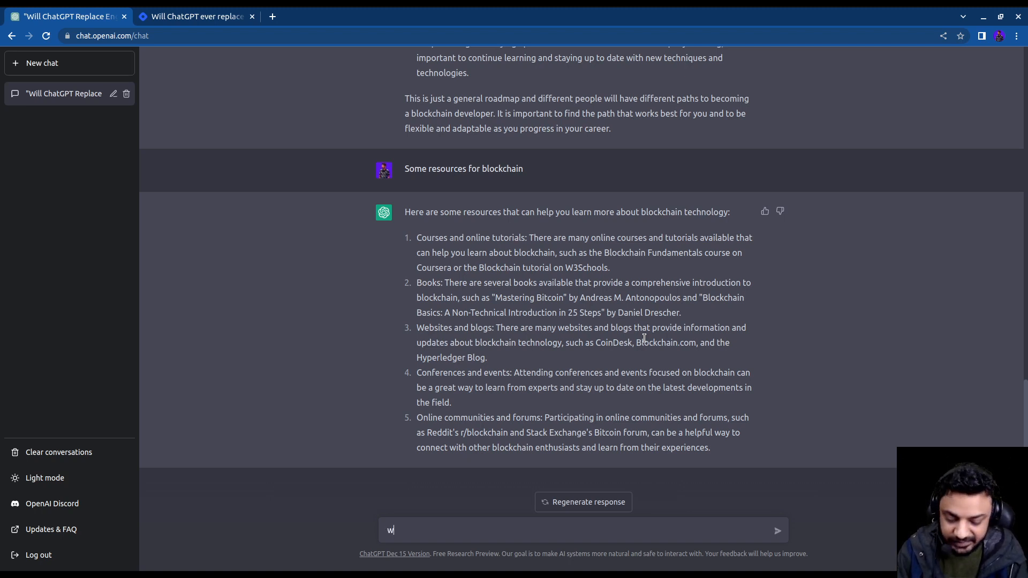
Ask 'what is CAP theorem', get its three guarantees, then return to the Hashnode article.
type("hat is CAP")
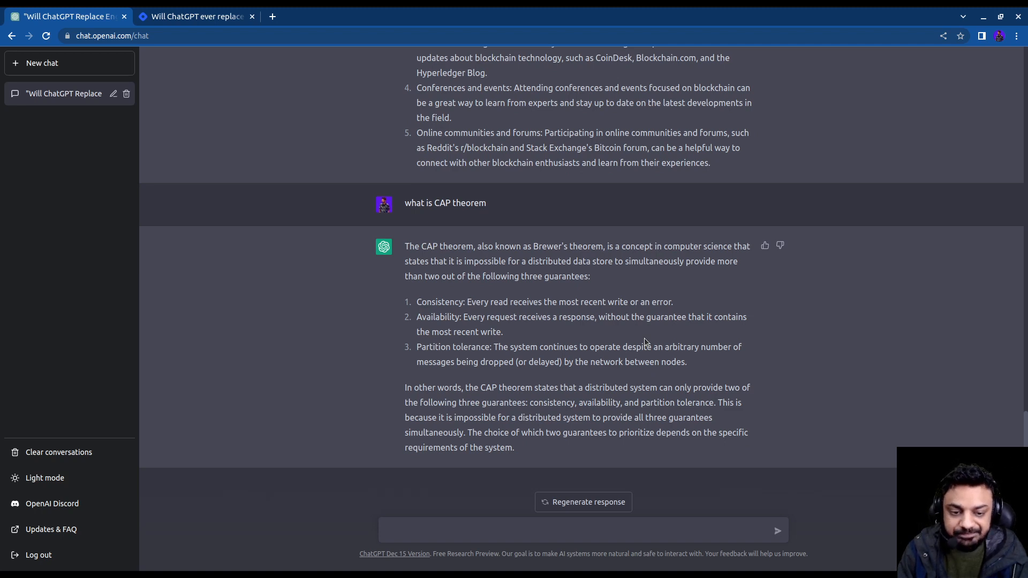
left_click(578, 530)
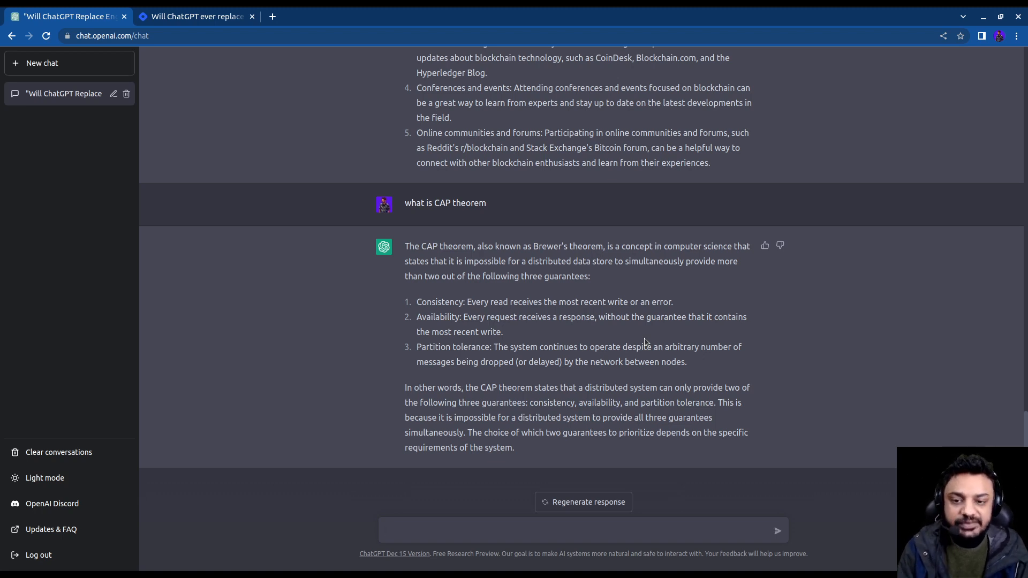
left_click(577, 529)
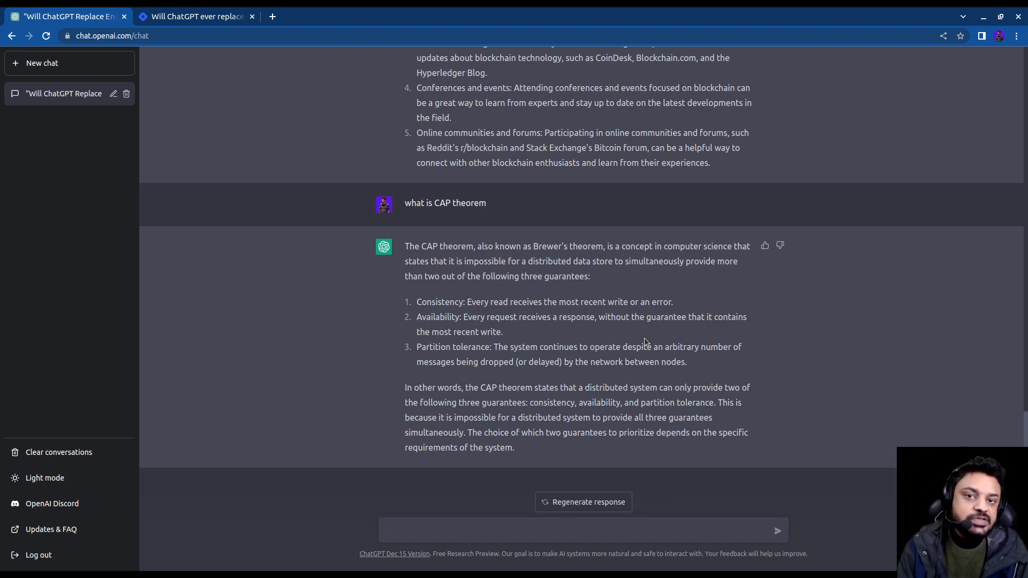
left_click(577, 530)
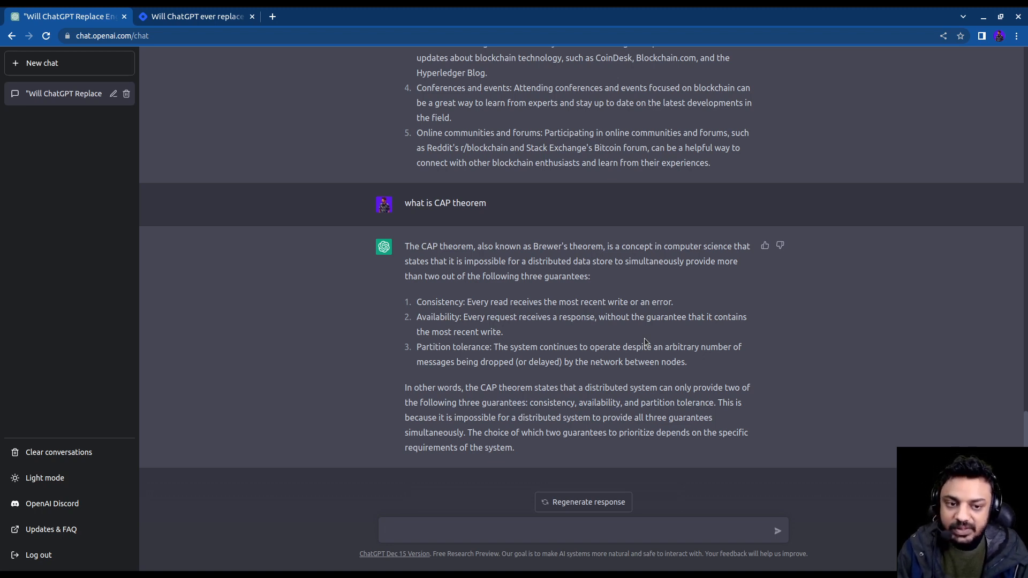
left_click(580, 530)
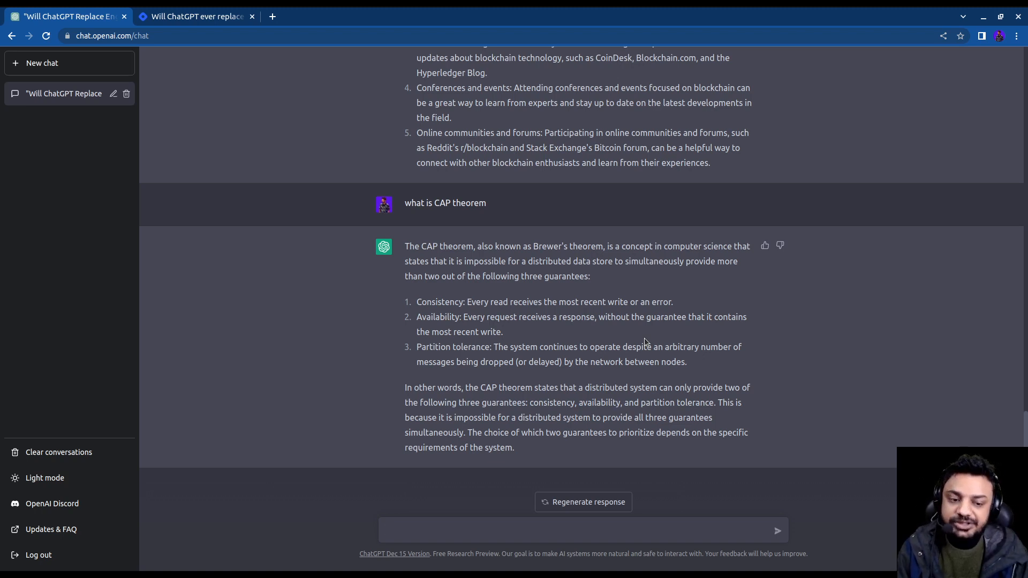
left_click(580, 530)
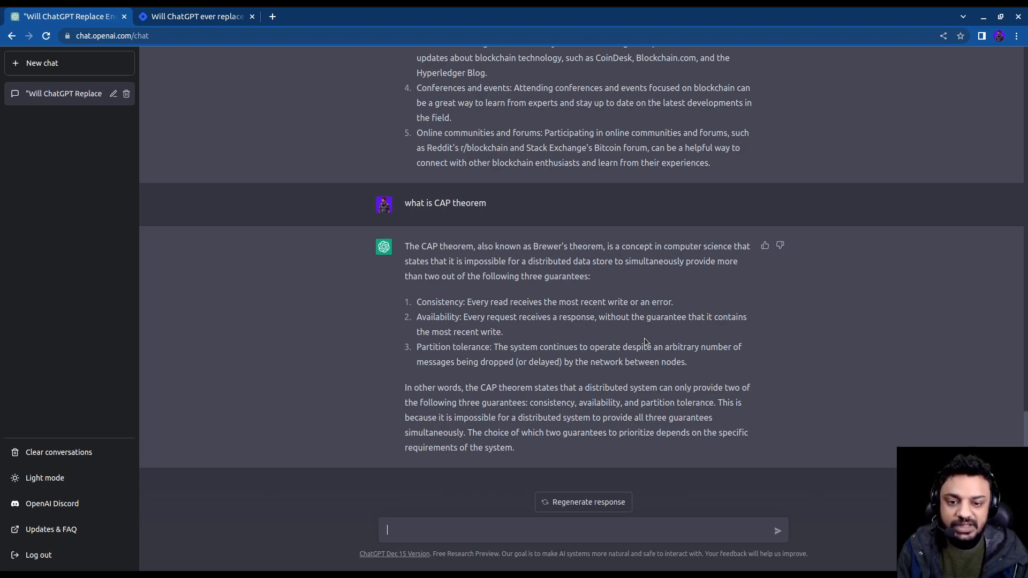
left_click(194, 15)
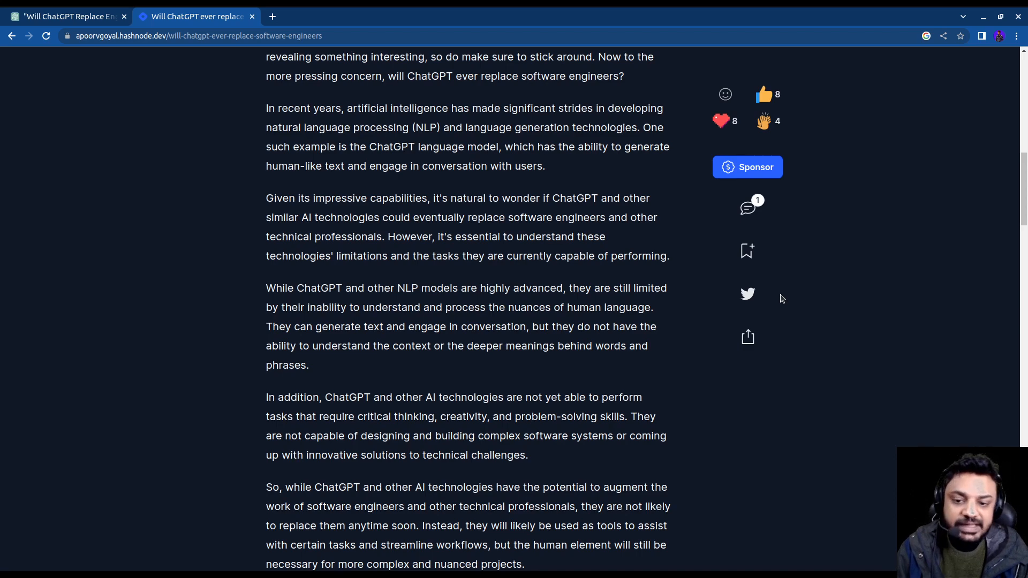
Switch from the Hashnode article back to the ChatGPT conversation with the CAP answer.
left_click(65, 16)
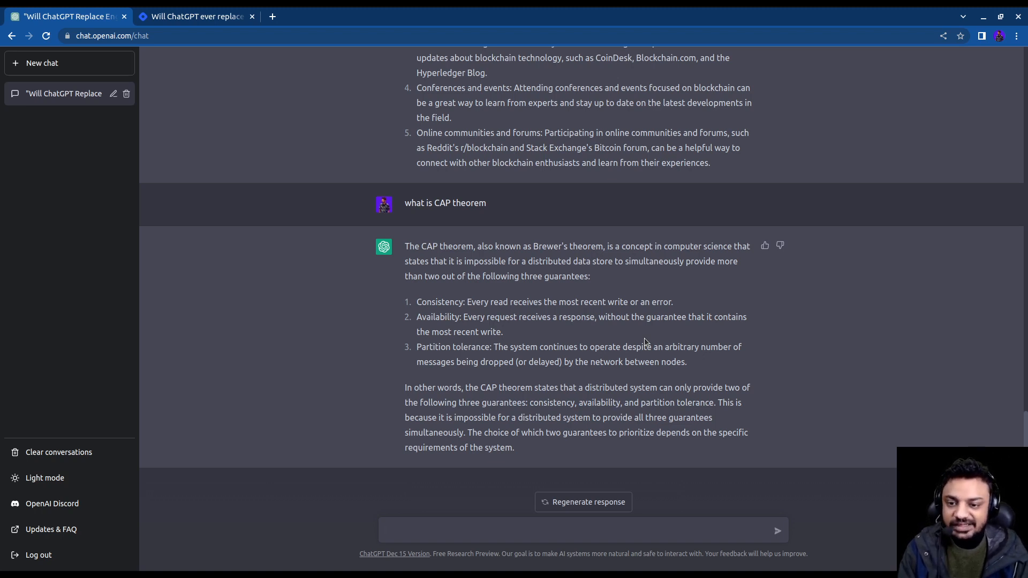
Rest in the message box beneath the CAP theorem answer as the video ends.
left_click(577, 531)
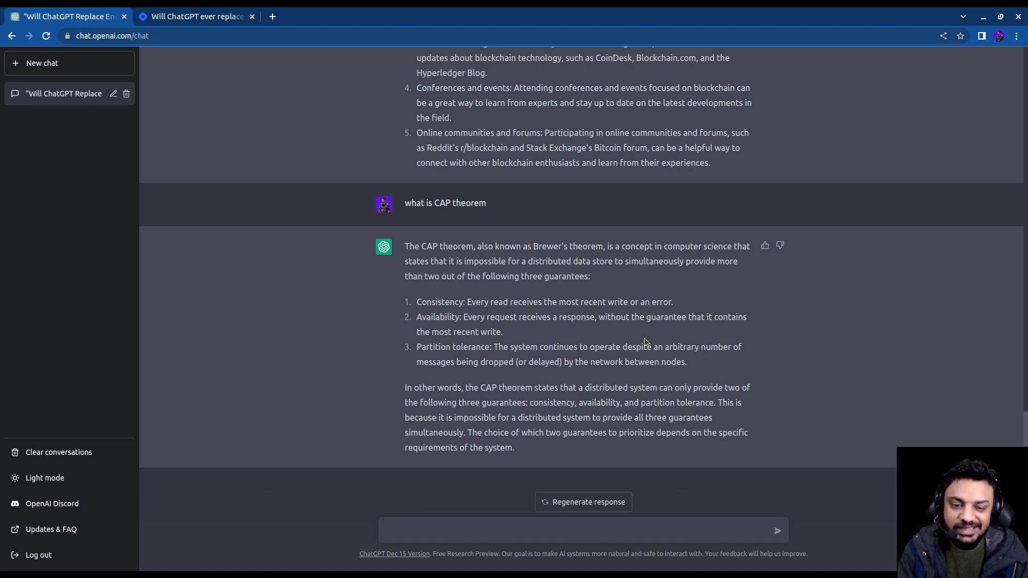
left_click(577, 529)
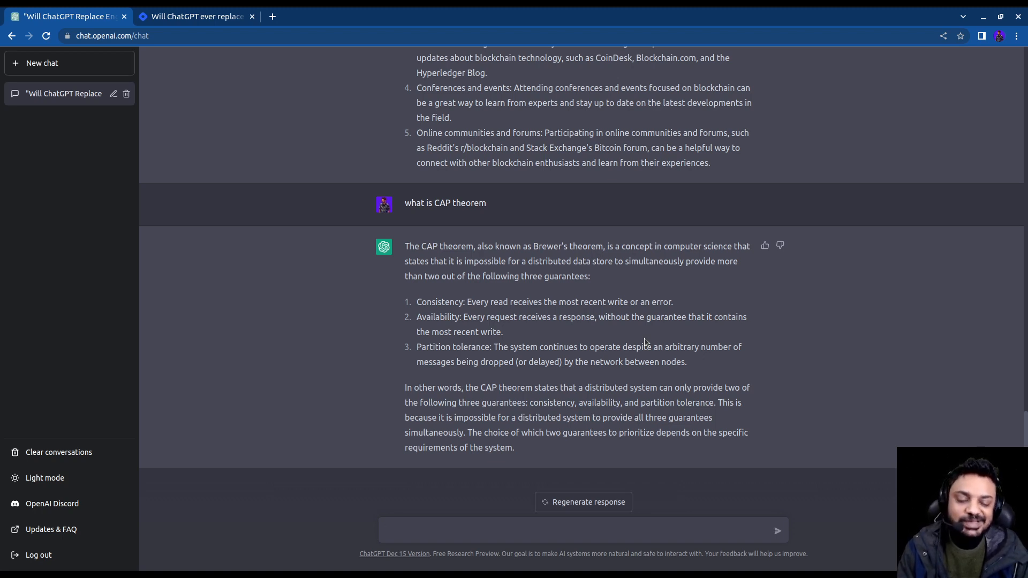
left_click(577, 530)
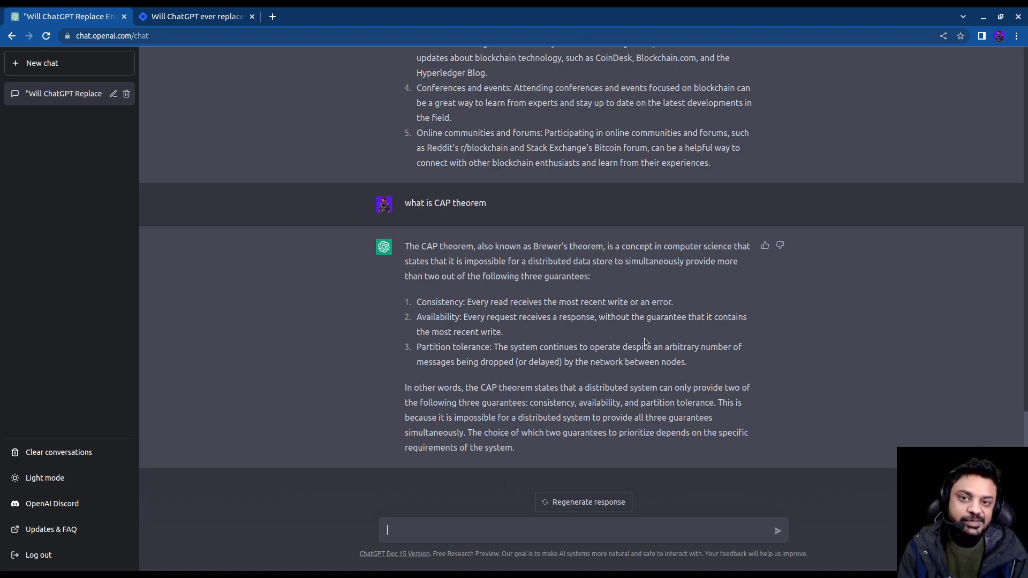